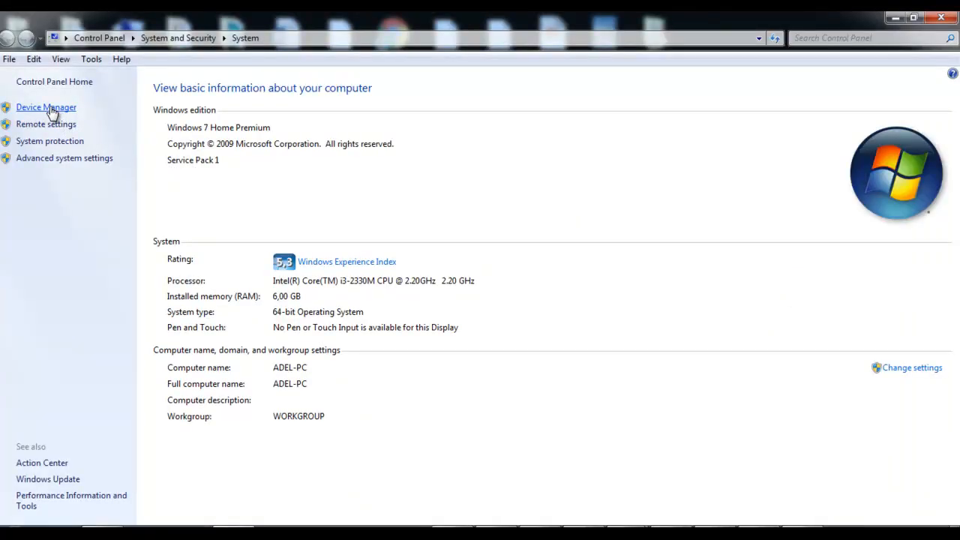
# Step: Open Device Manager from the System page to check connected hardware
pyautogui.click(45, 108)
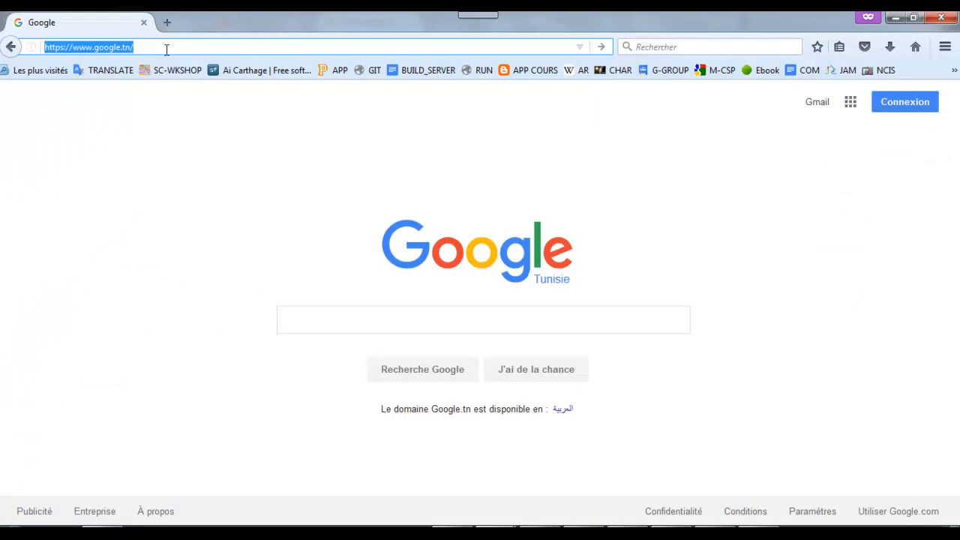
pyautogui.write('www.easycoding.tn/')
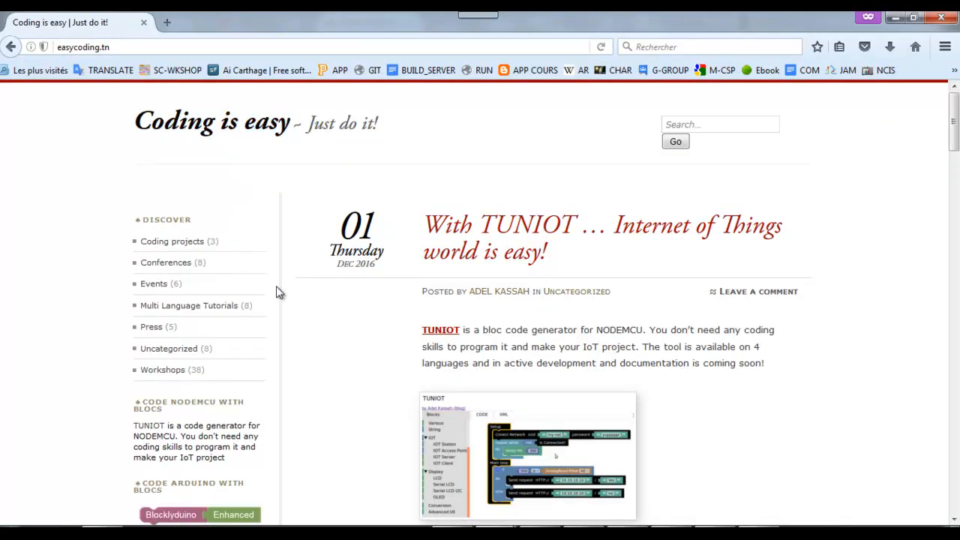
pyautogui.scroll(-3)
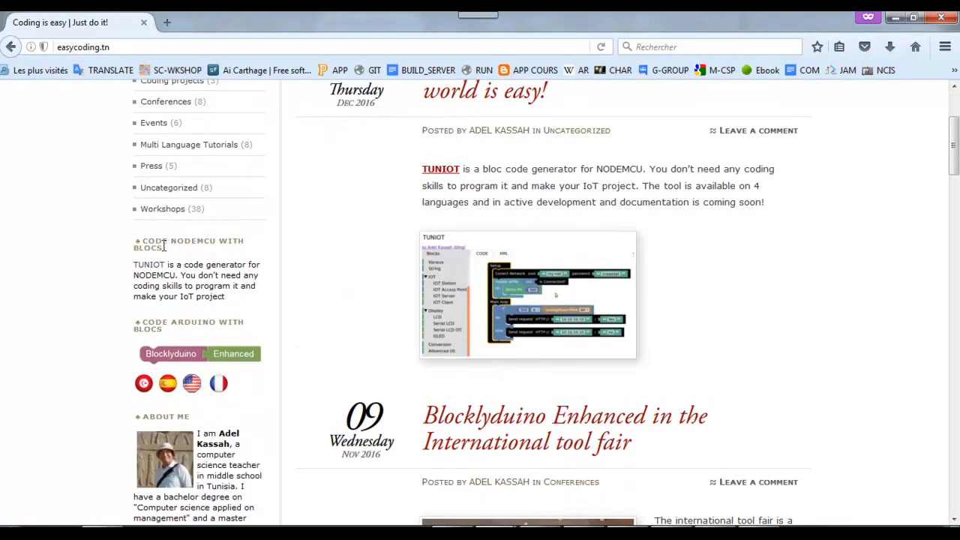
pyautogui.moveTo(149, 266)
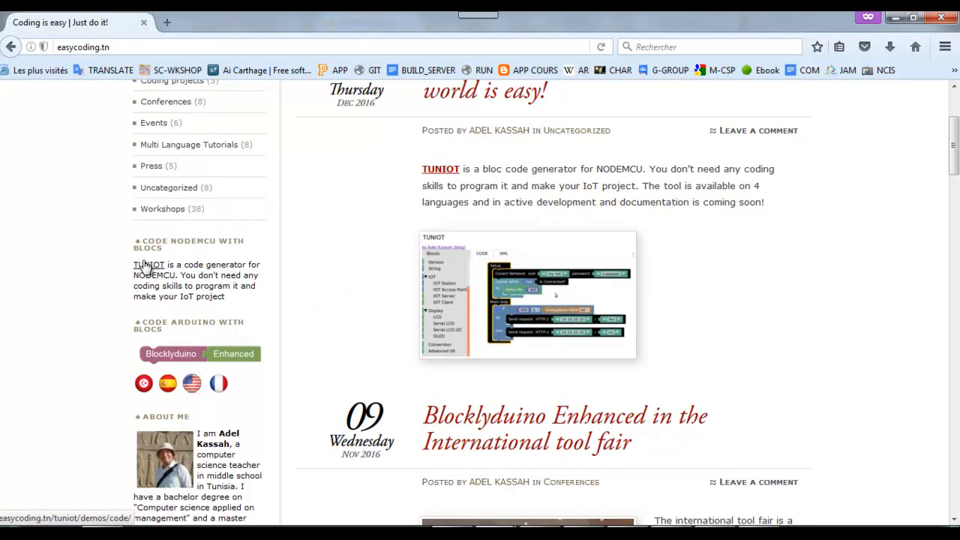
pyautogui.click(147, 265)
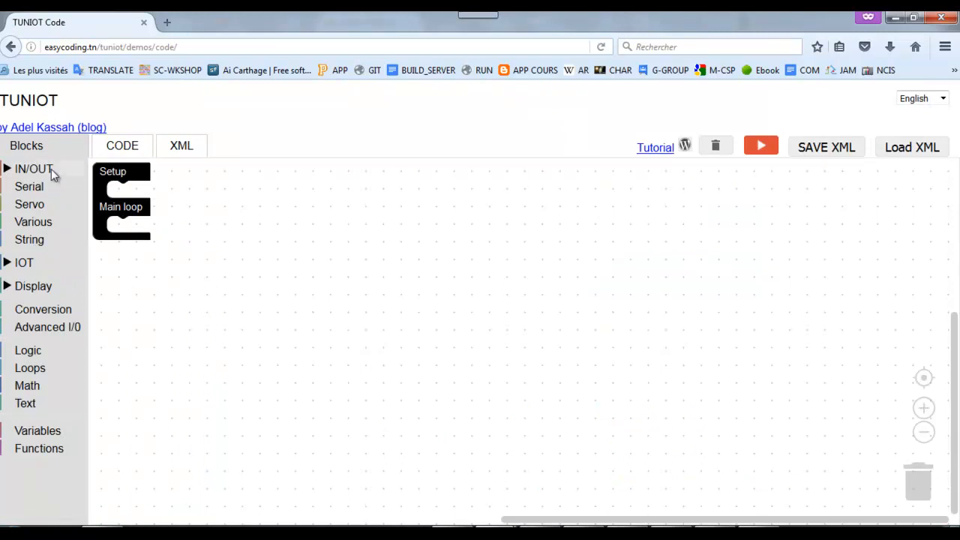
# Step: Add integrated LED blocks to the Main loop, duplicating one and setting the copy LOW
pyautogui.click(33, 168)
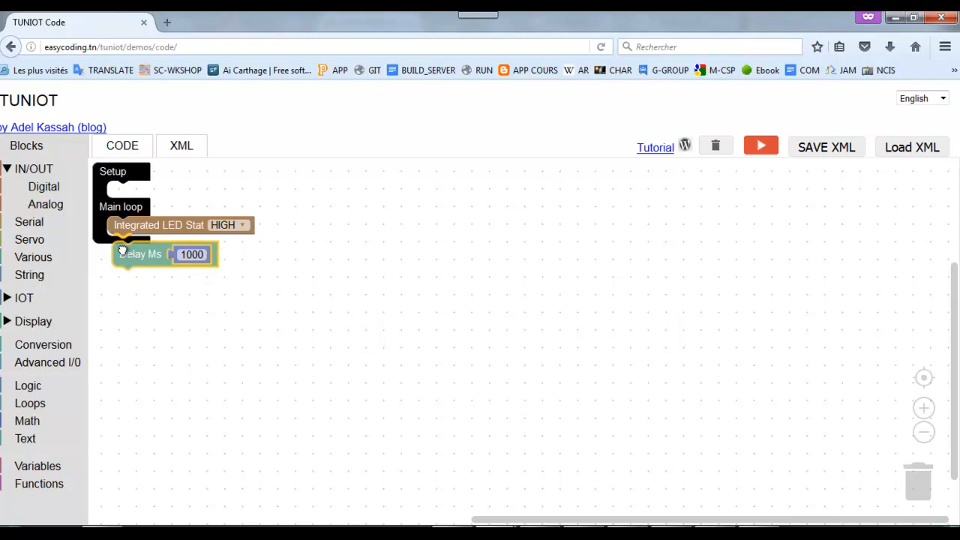
pyautogui.rightClick(157, 225)
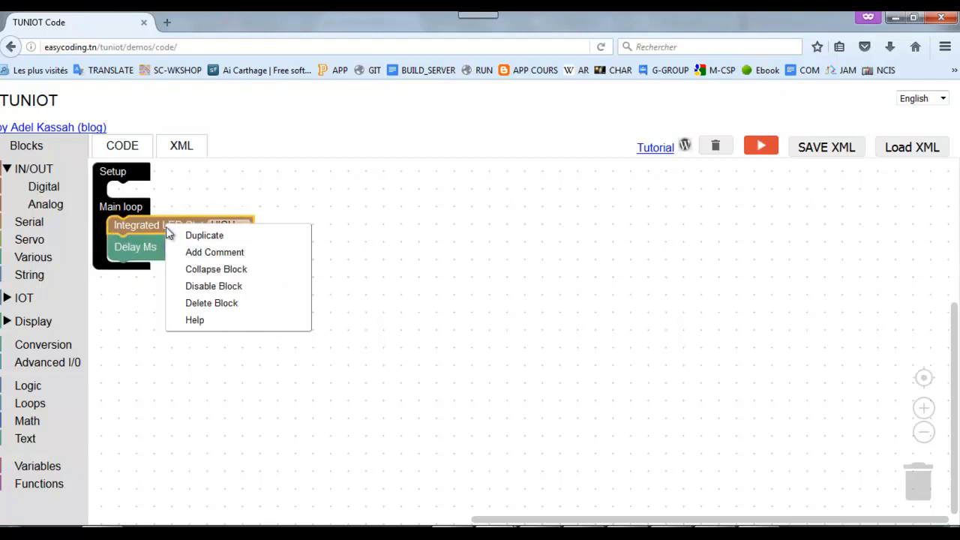
pyautogui.click(204, 235)
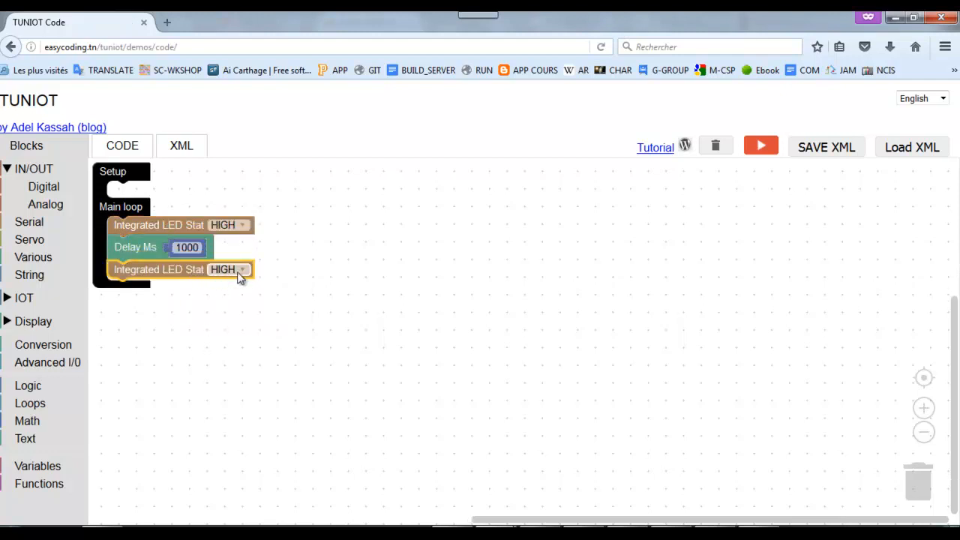
pyautogui.click(242, 269)
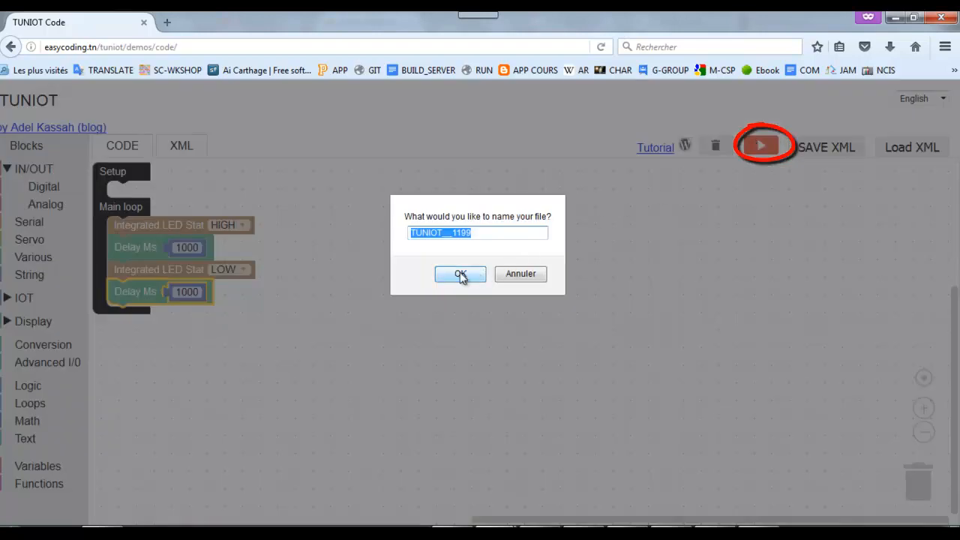
# Step: Accept the name TUNIOT__1199 and let Arduino move it into its own sketch folder
pyautogui.click(460, 274)
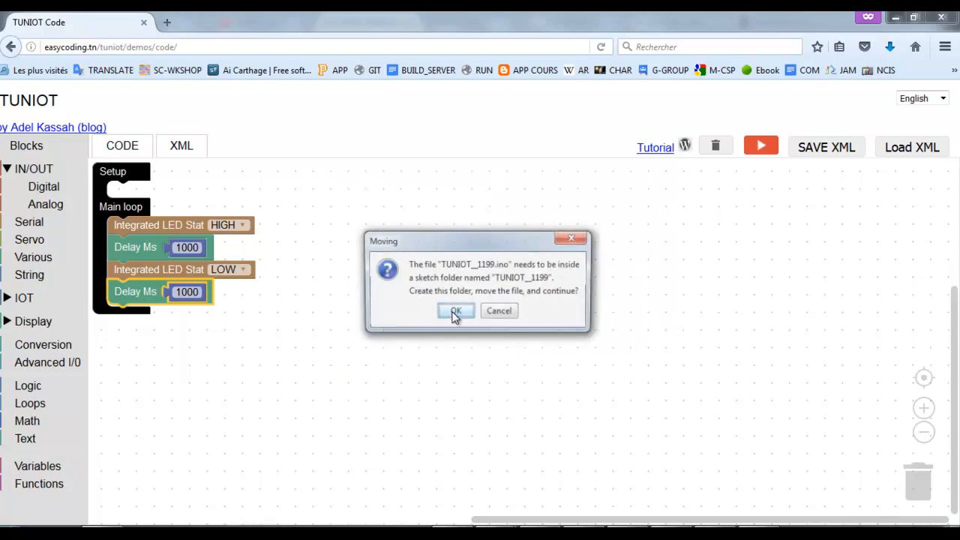
pyautogui.click(456, 310)
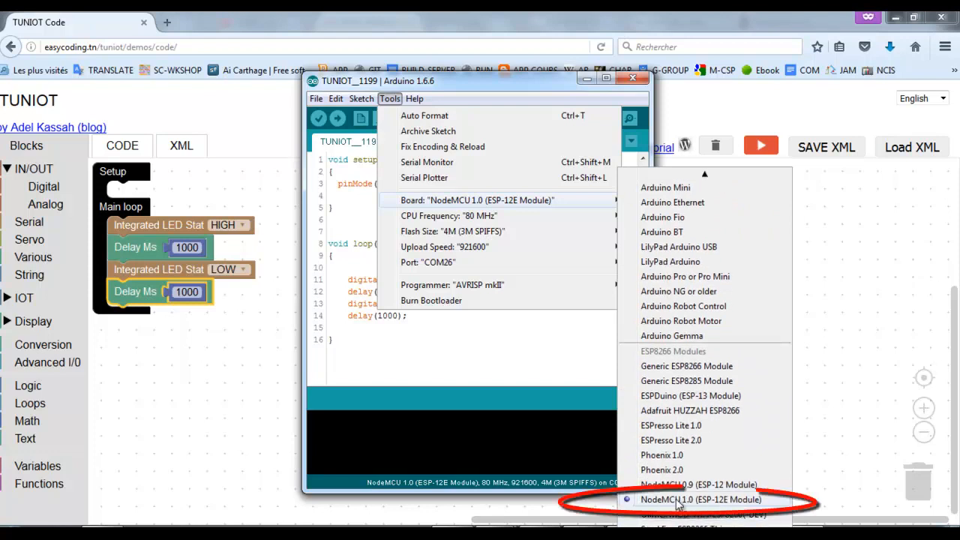
# Step: Select NodeMCU 1.0 (ESP-12E Module) as the target board
pyautogui.click(448, 216)
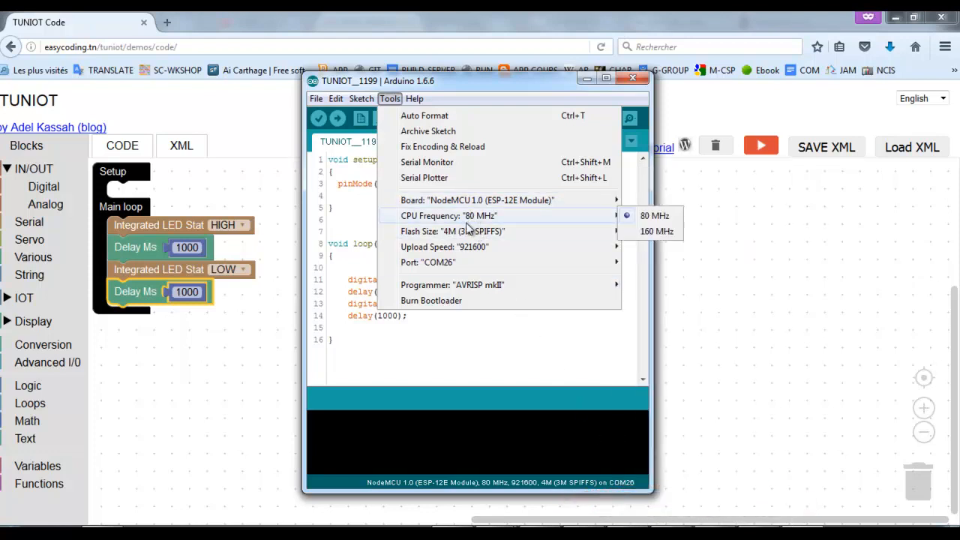
pyautogui.moveTo(606, 274)
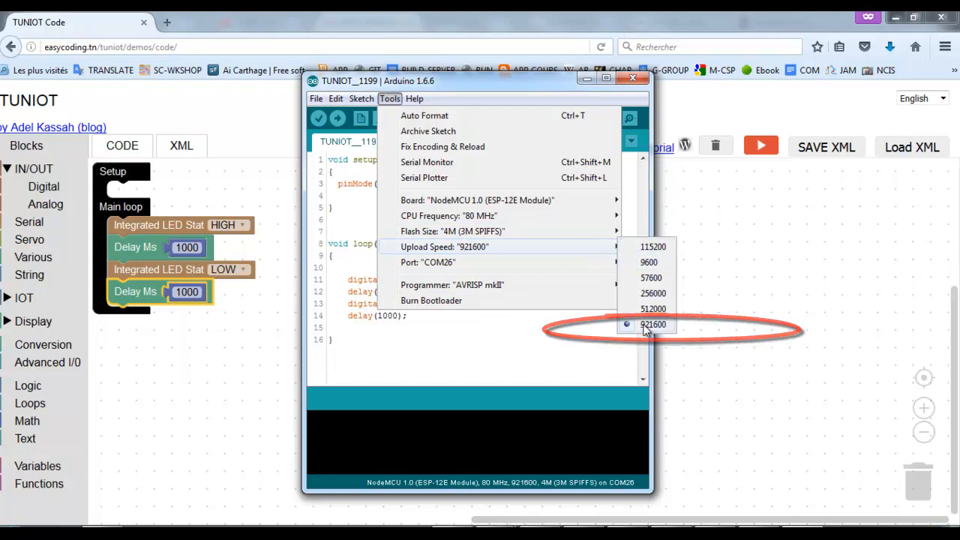
pyautogui.moveTo(428, 262)
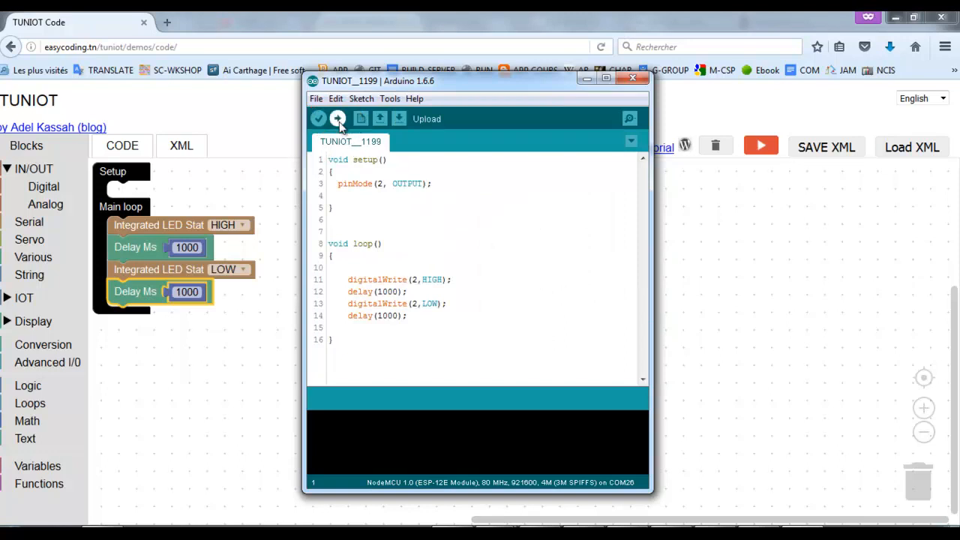
# Step: Start compiling and uploading TUNIOT__1199 to the NodeMCU on COM26
pyautogui.click(318, 119)
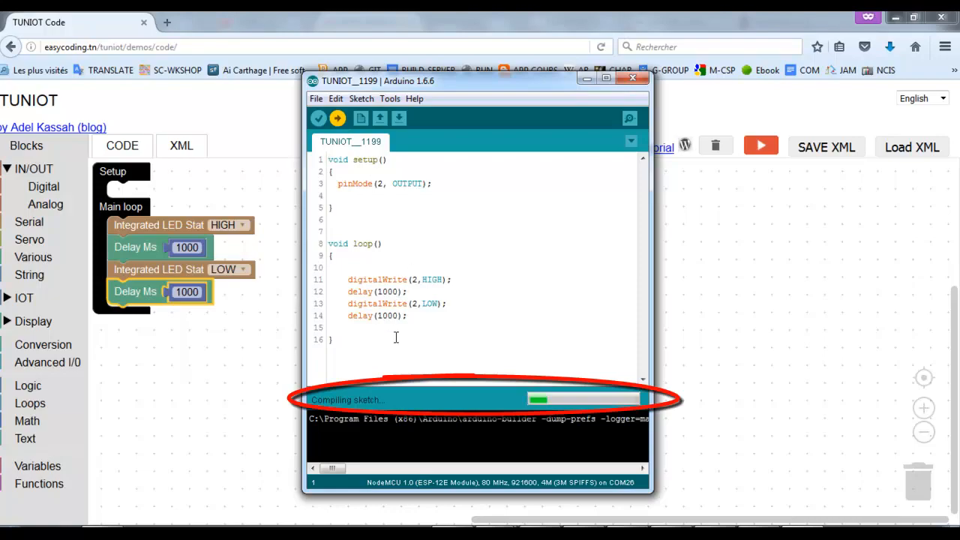
pyautogui.click(606, 77)
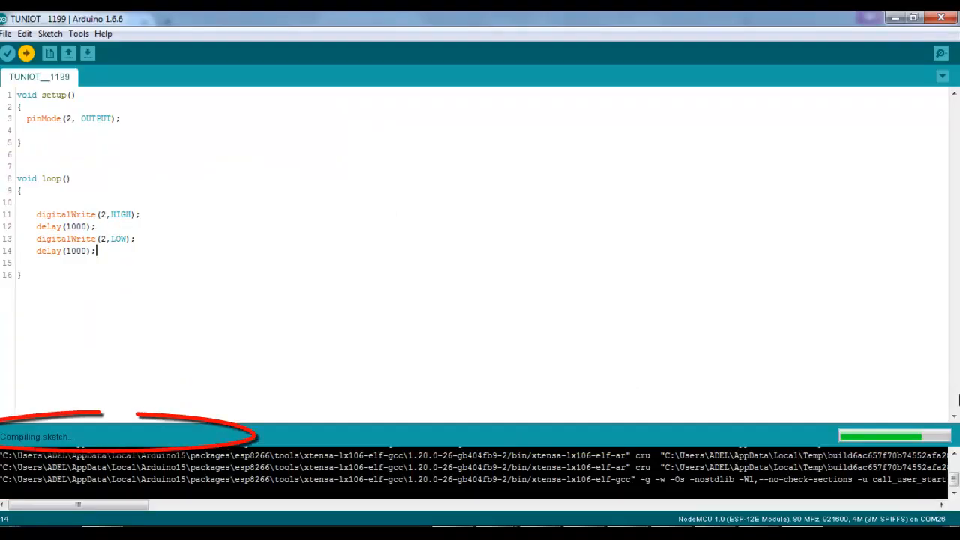